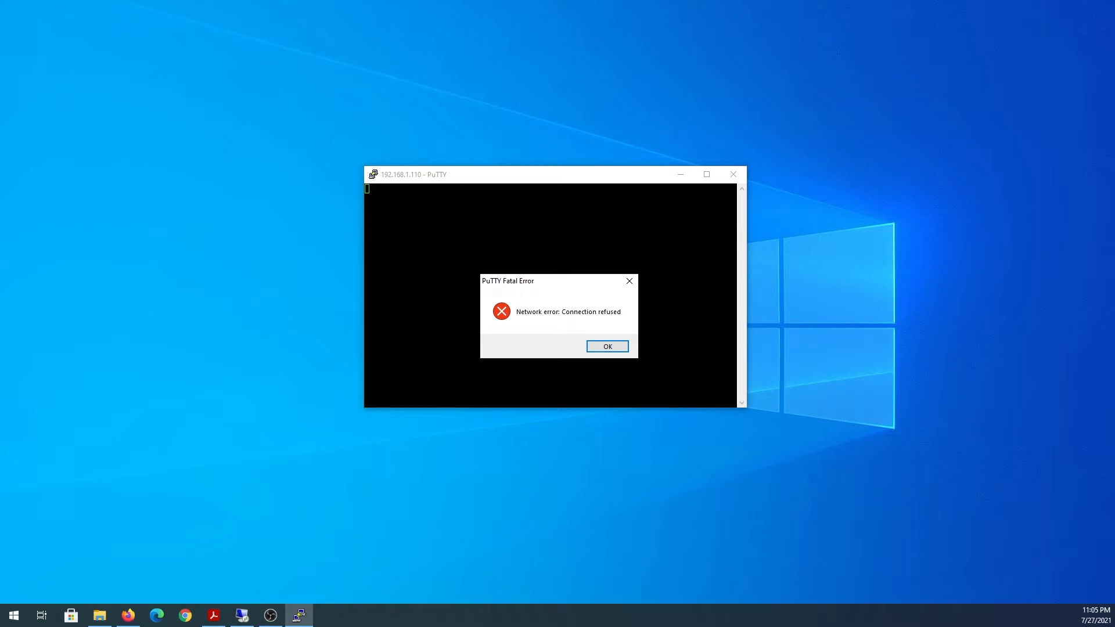
mouse_move(27, 241)
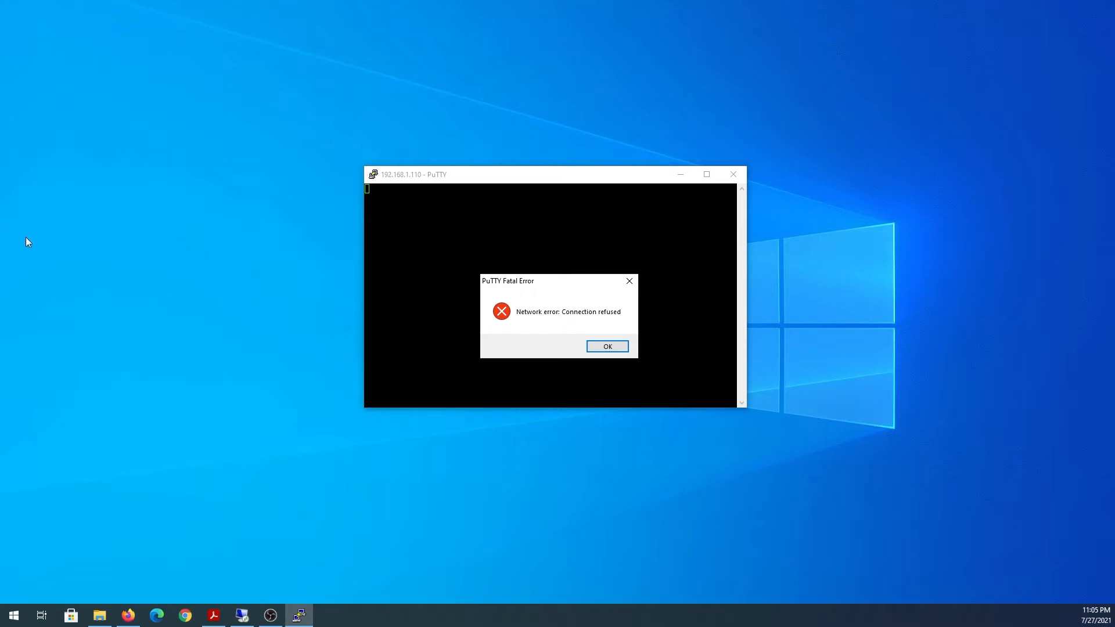
mouse_move(137, 237)
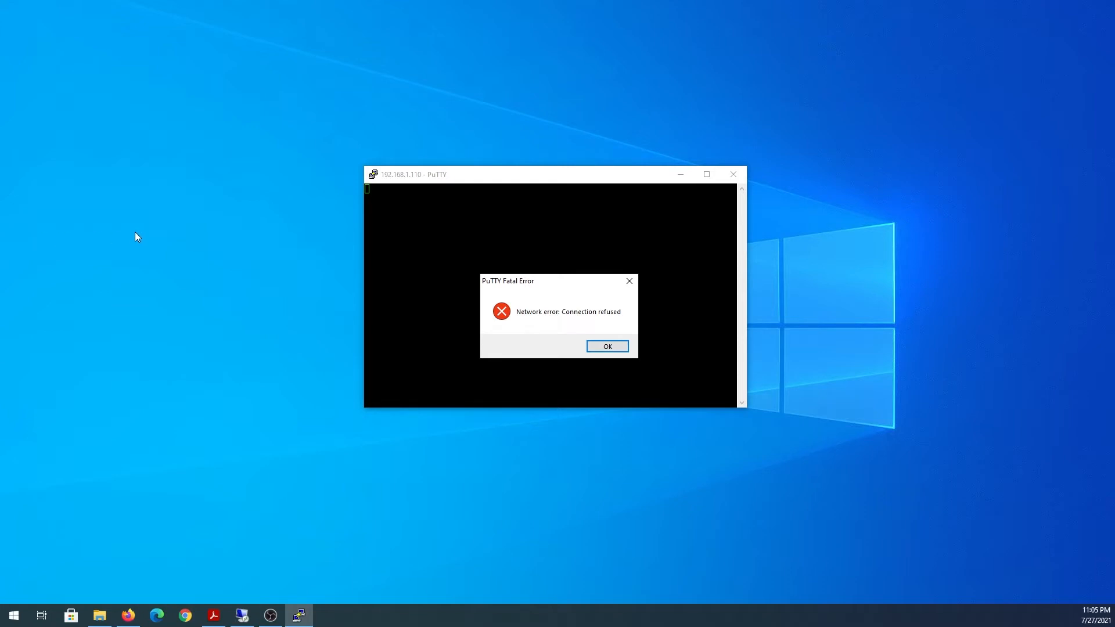
mouse_move(216, 220)
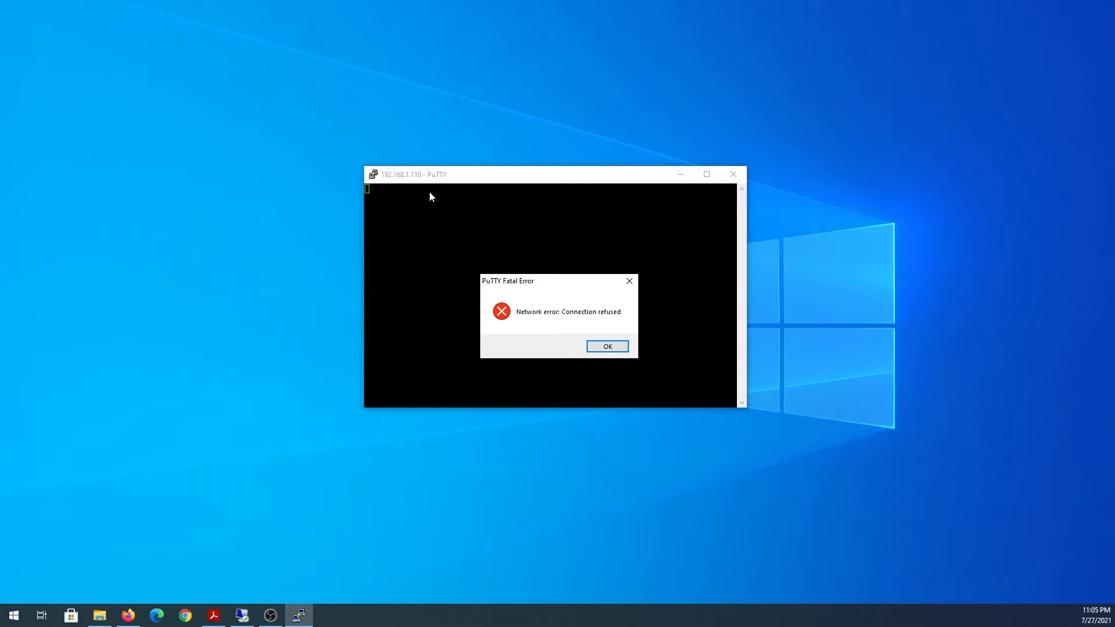
mouse_move(524, 333)
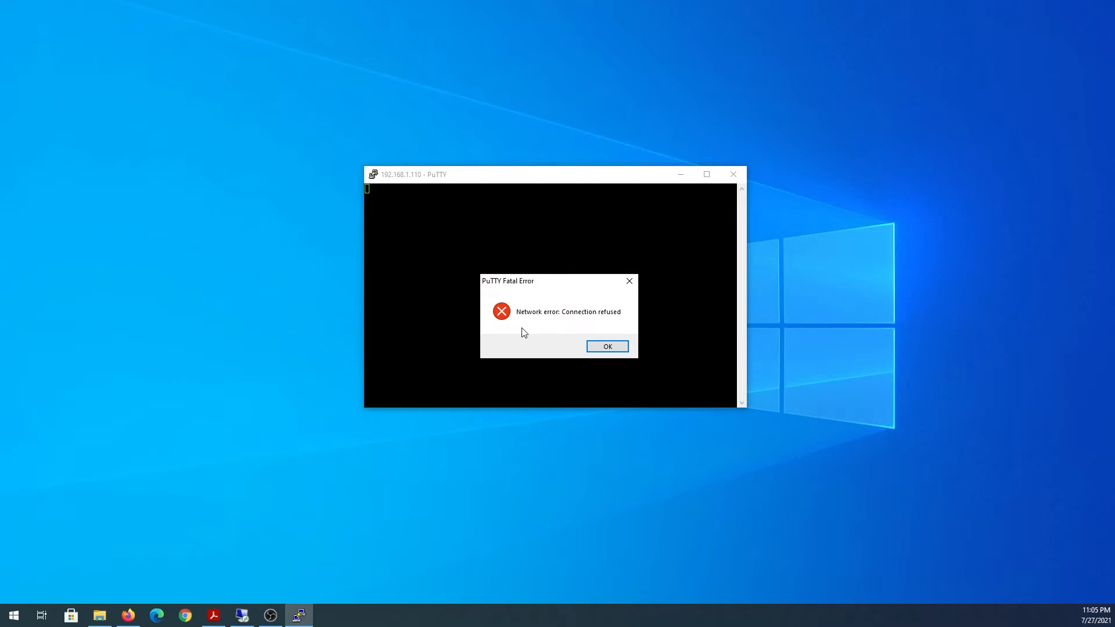
mouse_move(241, 616)
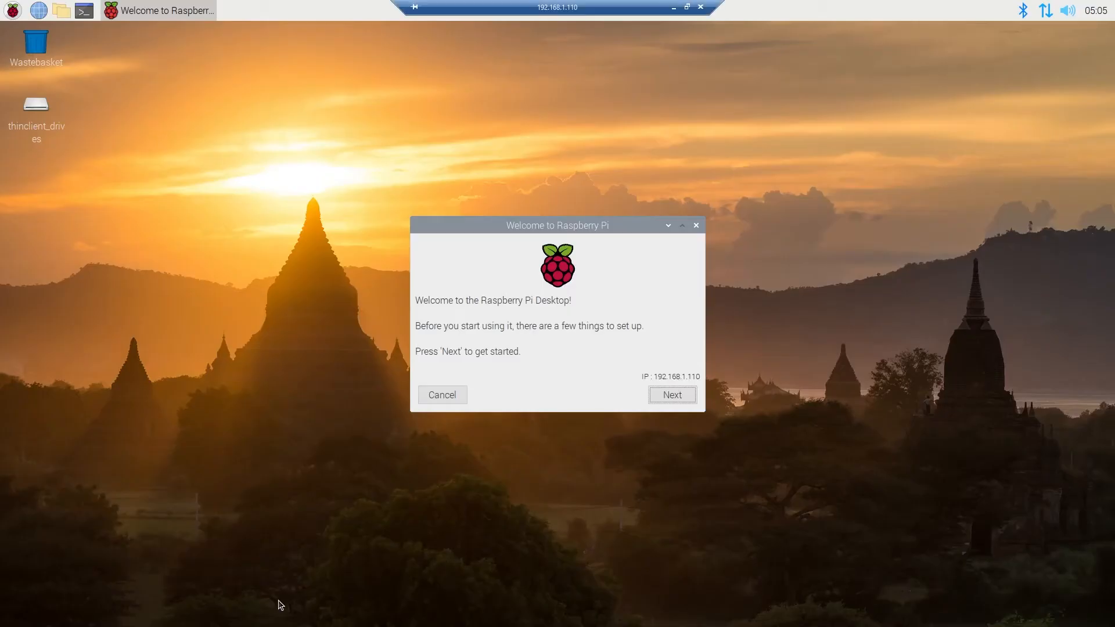
mouse_move(106, 93)
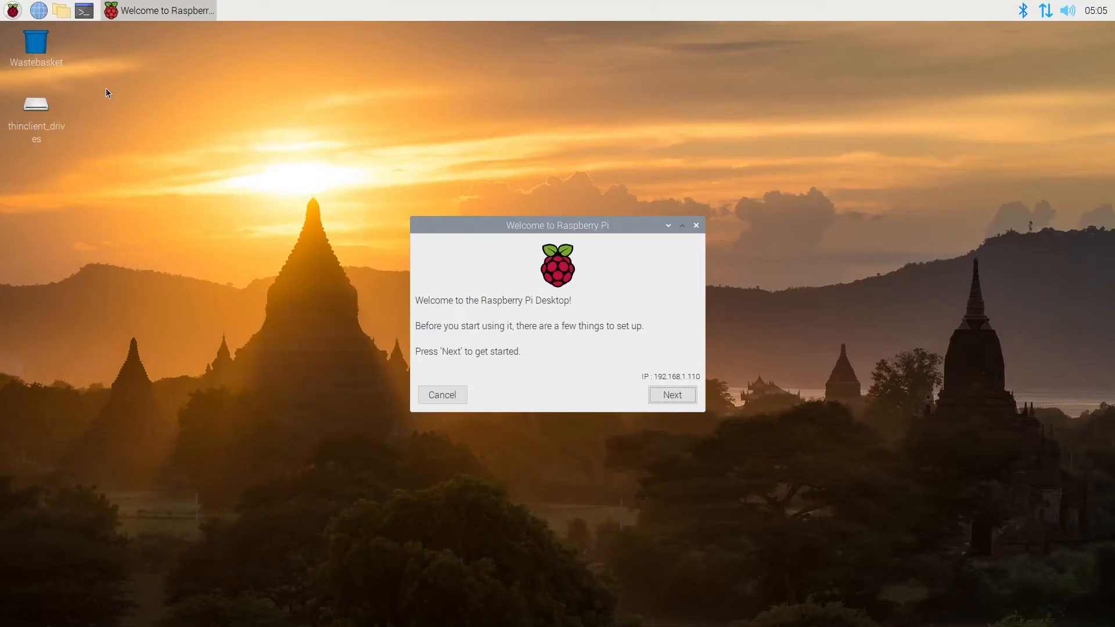
mouse_move(13, 16)
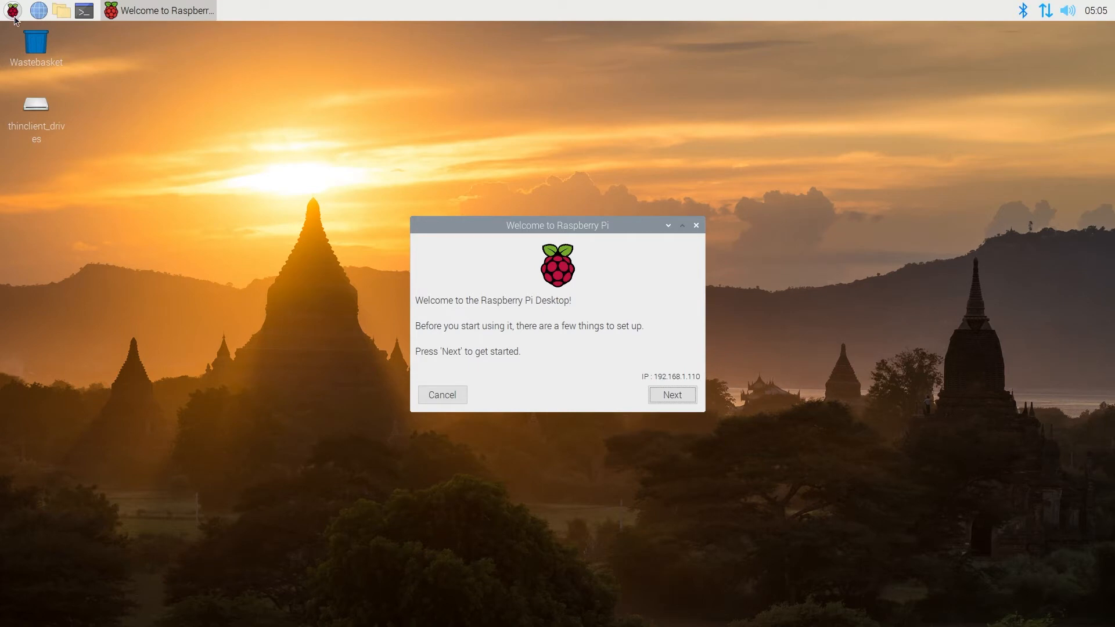
mouse_move(11, 11)
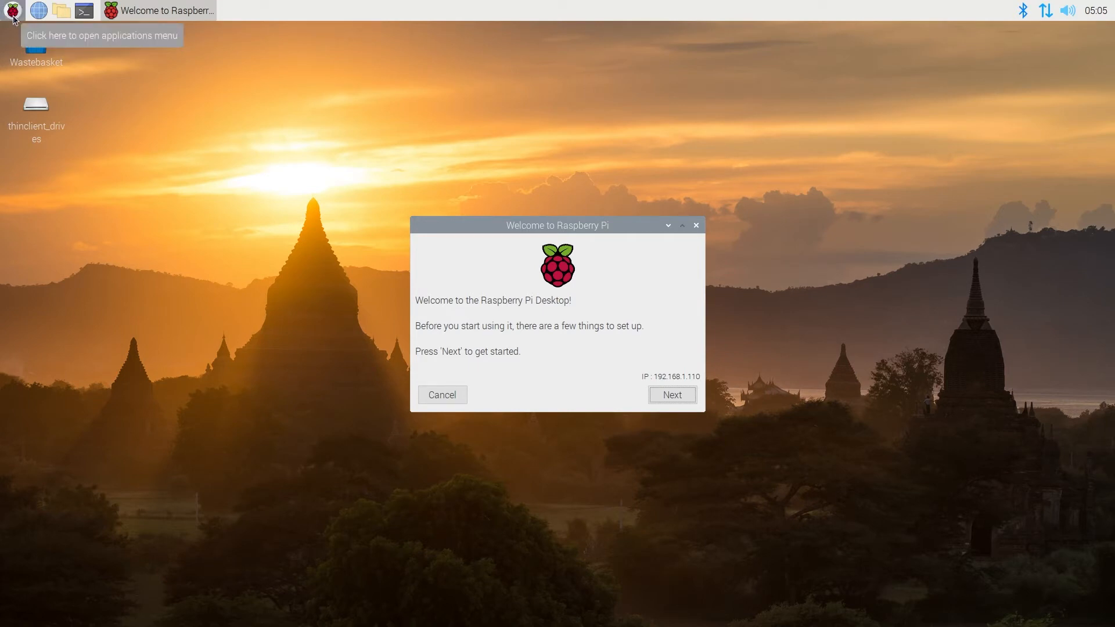
- Bring up the applications menu from the raspberry icon in the top panel
left_click(11, 11)
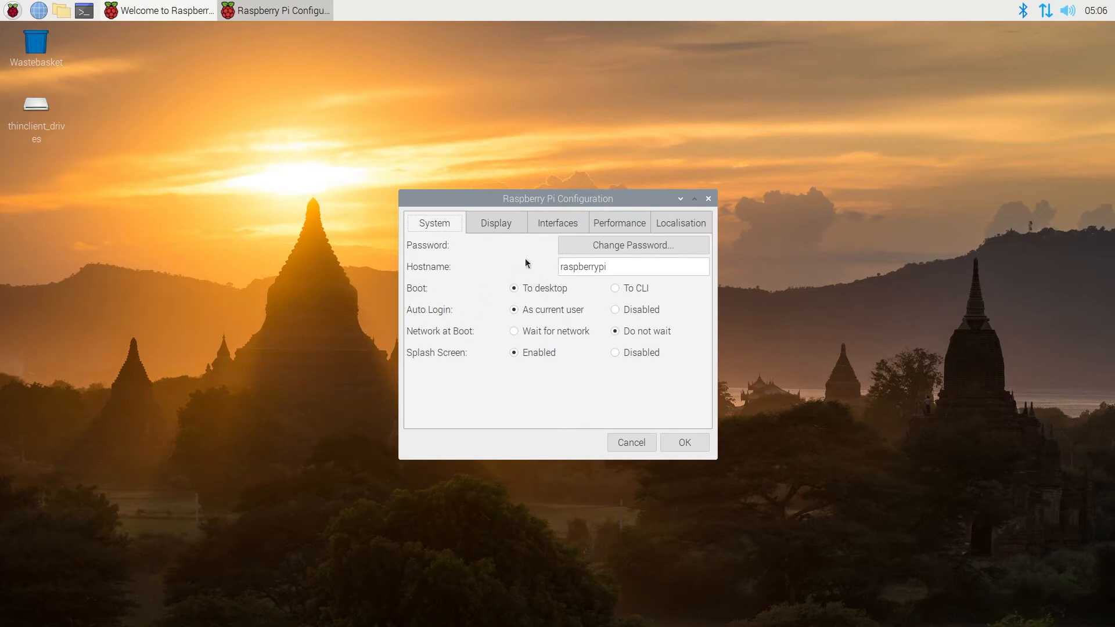
mouse_move(555, 245)
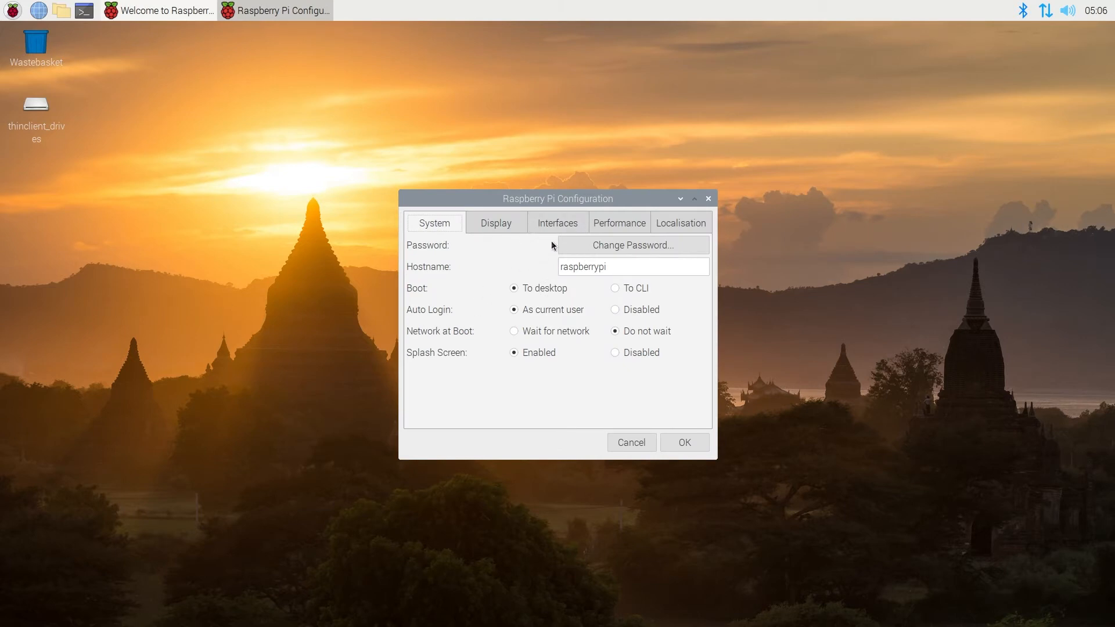
- Enable SSH in the Interfaces settings and confirm with OK
left_click(558, 223)
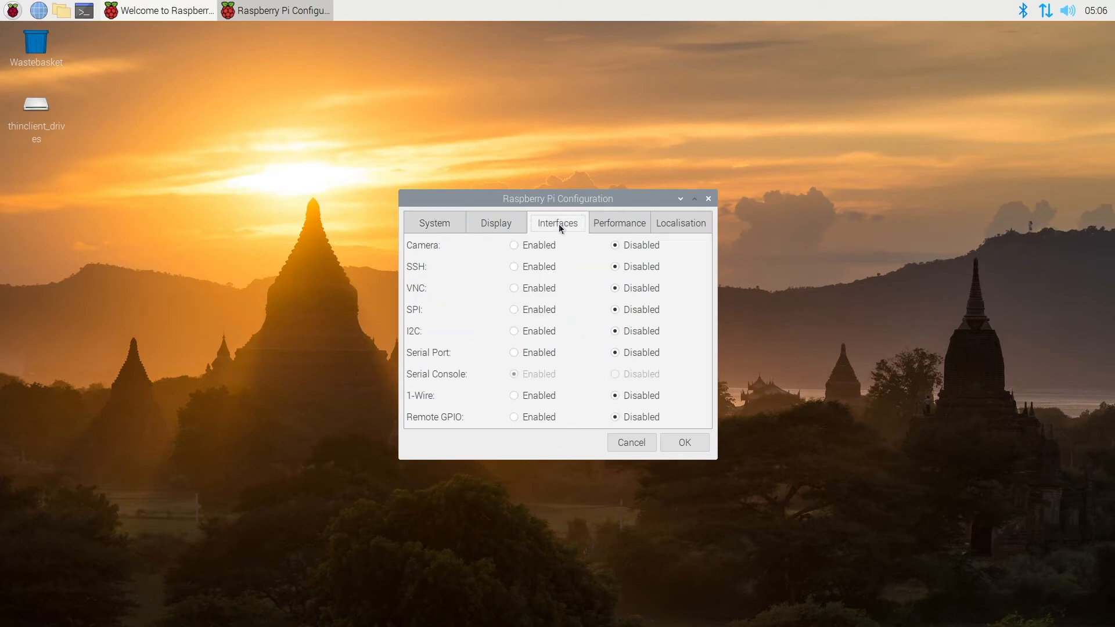
mouse_move(620, 274)
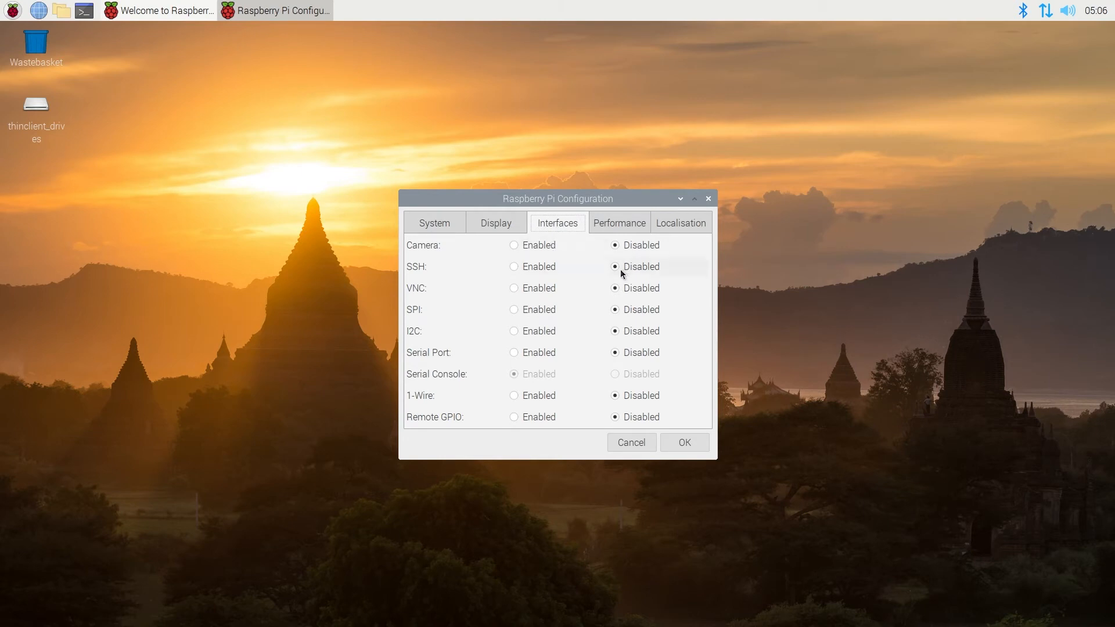
mouse_move(515, 271)
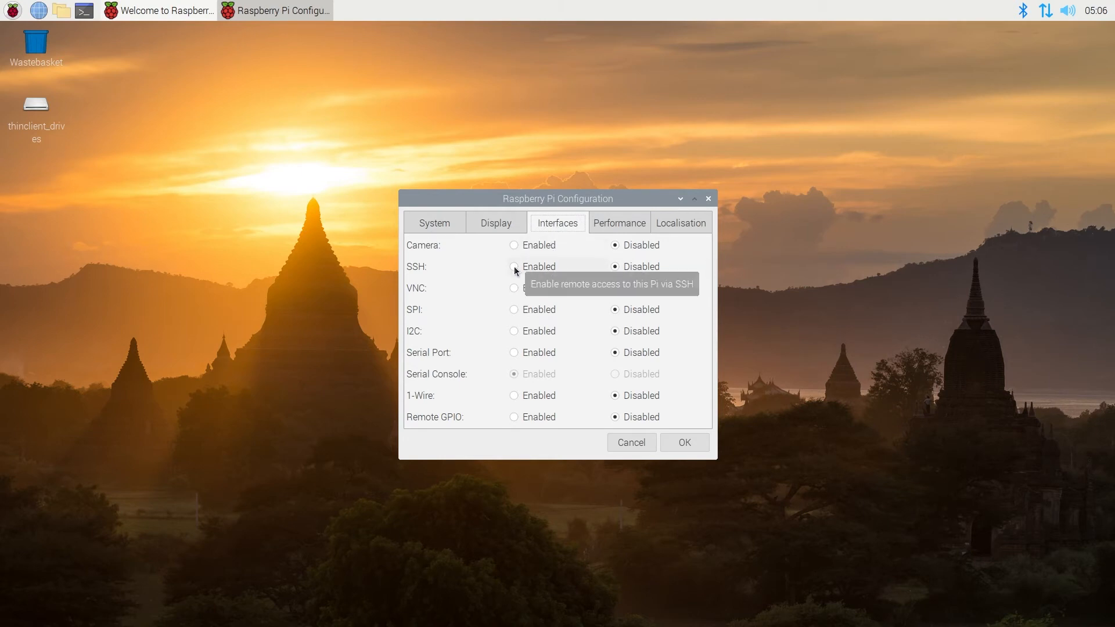
left_click(513, 266)
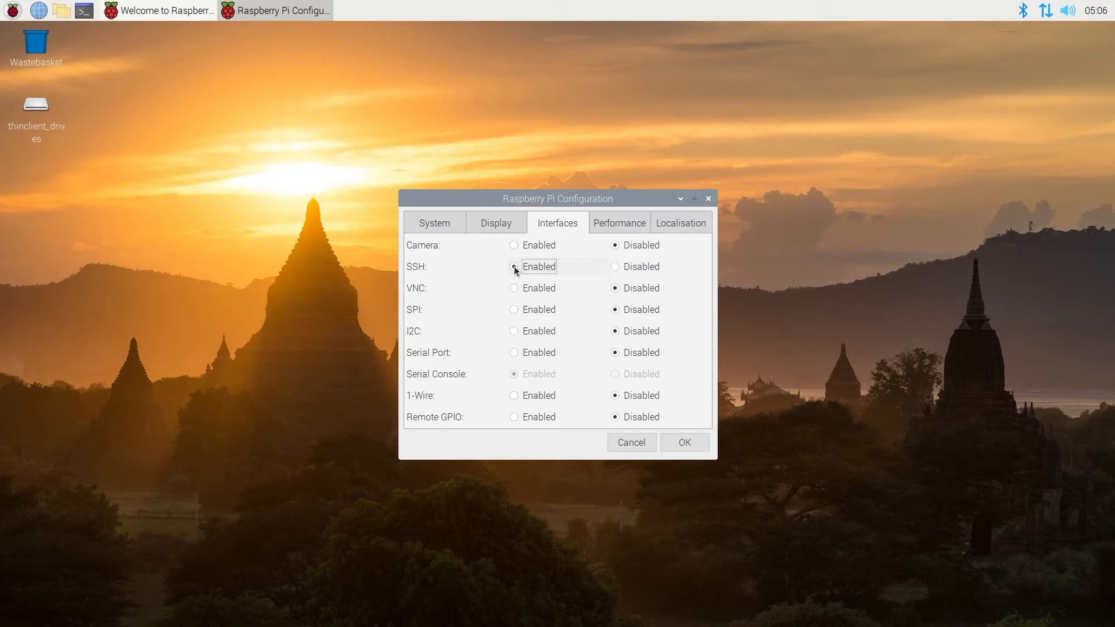
left_click(514, 266)
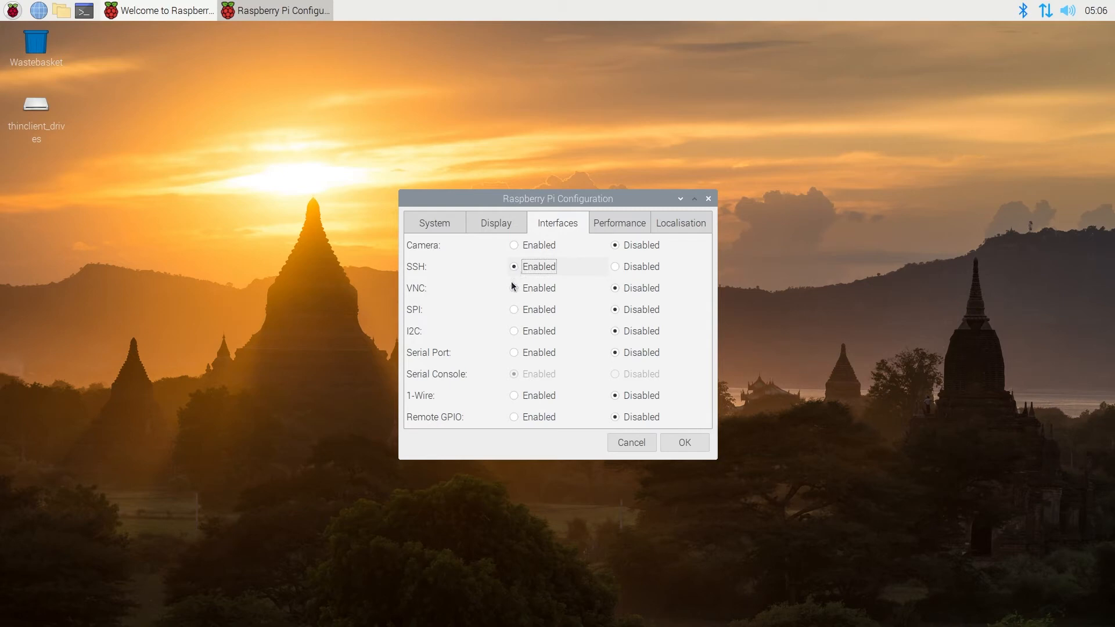
mouse_move(538, 255)
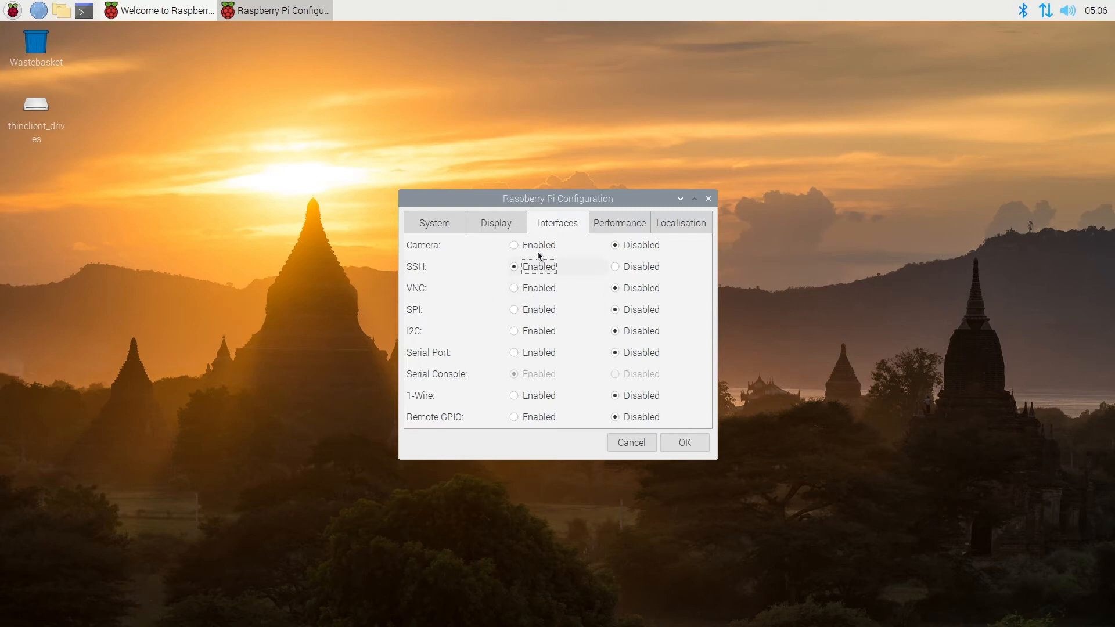
mouse_move(530, 317)
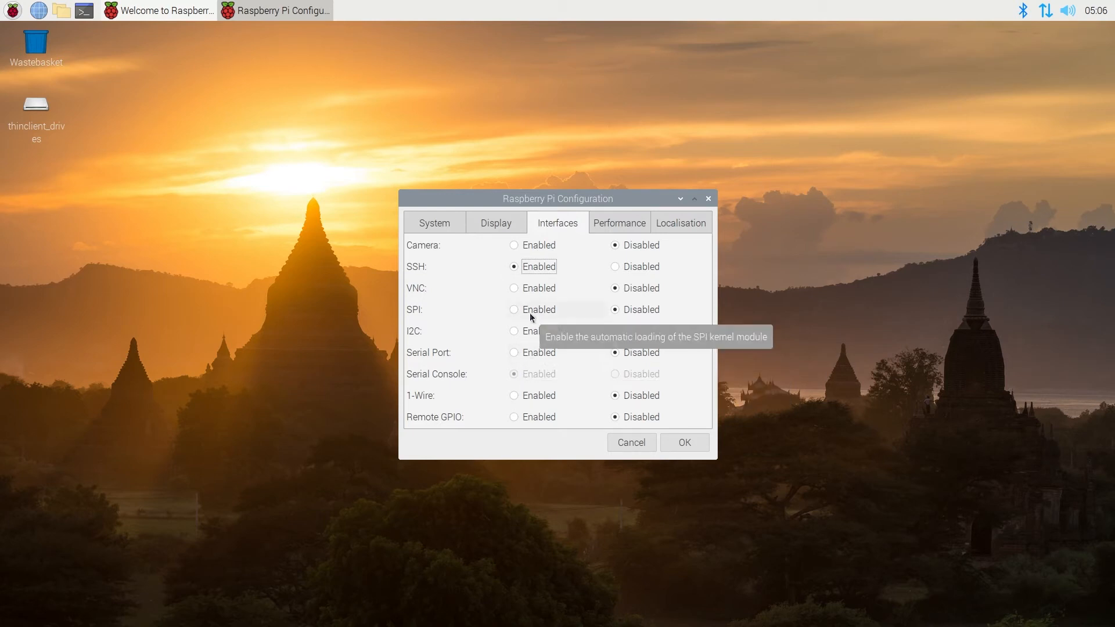
mouse_move(567, 318)
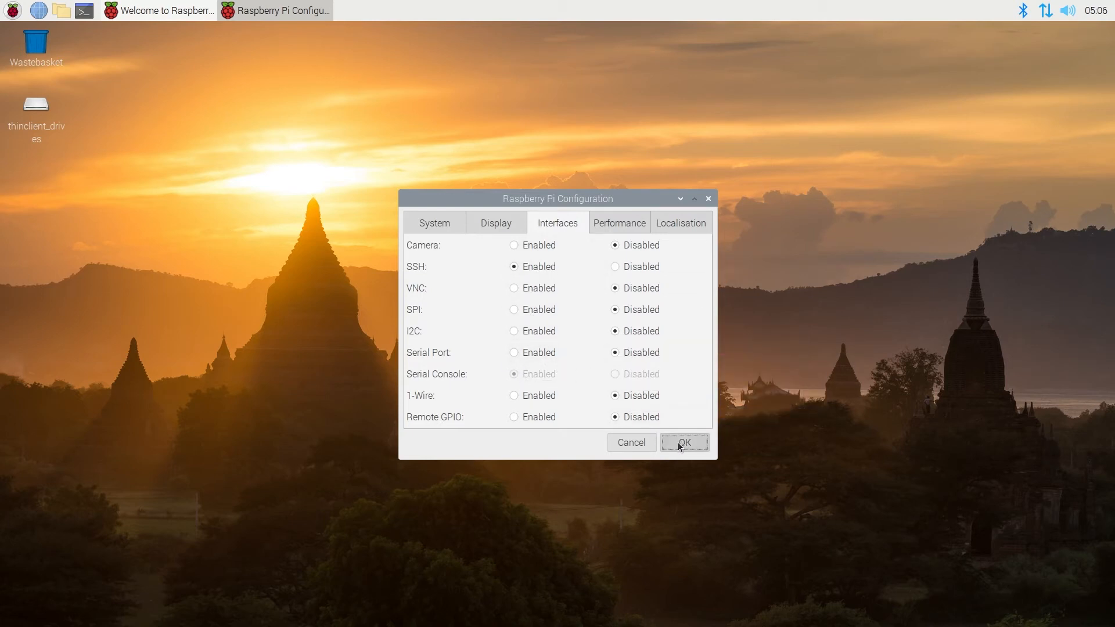
left_click(683, 442)
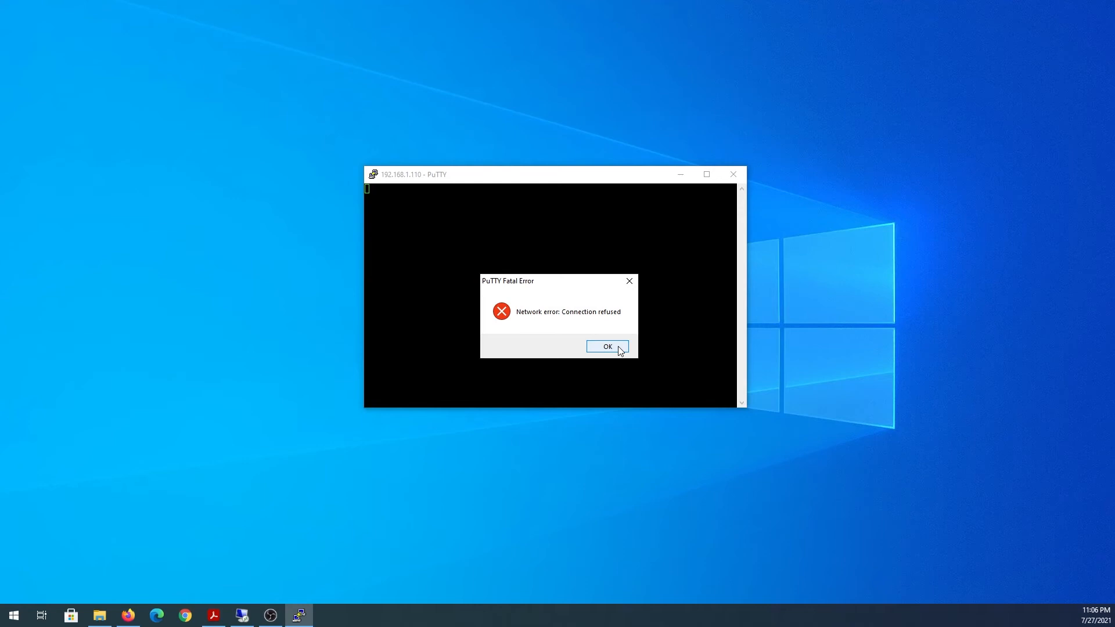
- Dismiss the refused-connection error and start an SSH session to 192.168.1.110 on port 22
left_click(606, 346)
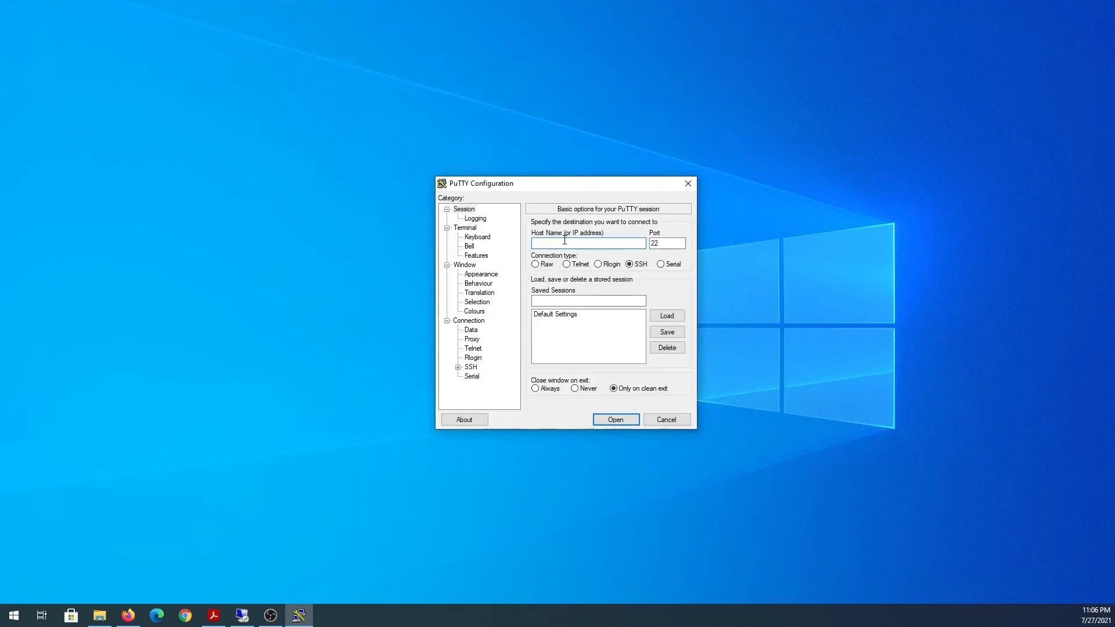
type("192.168.1.110")
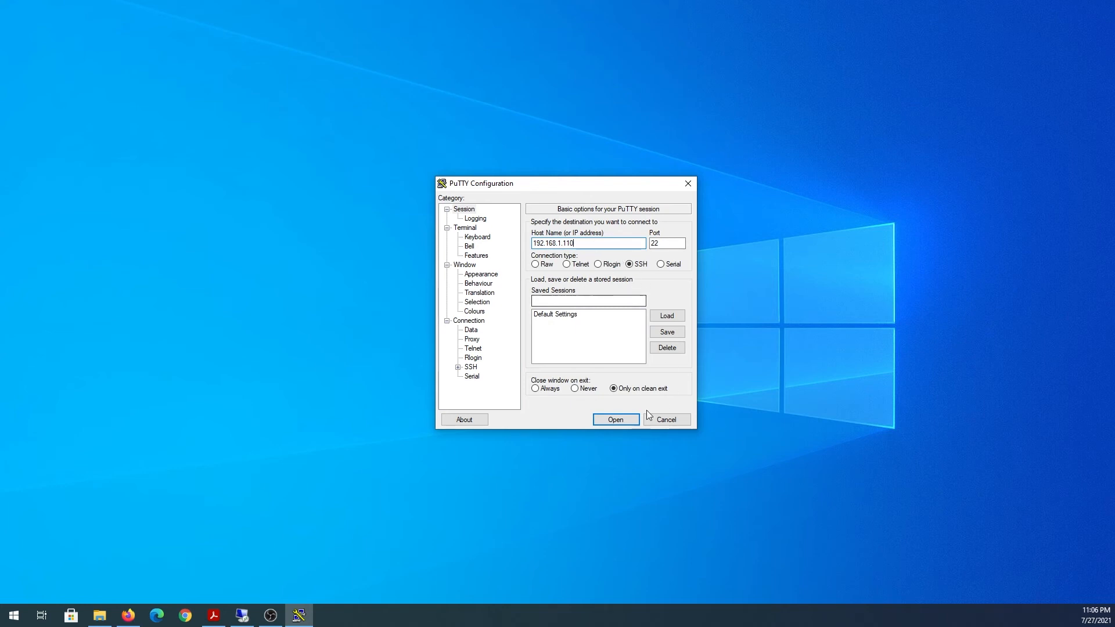
left_click(615, 419)
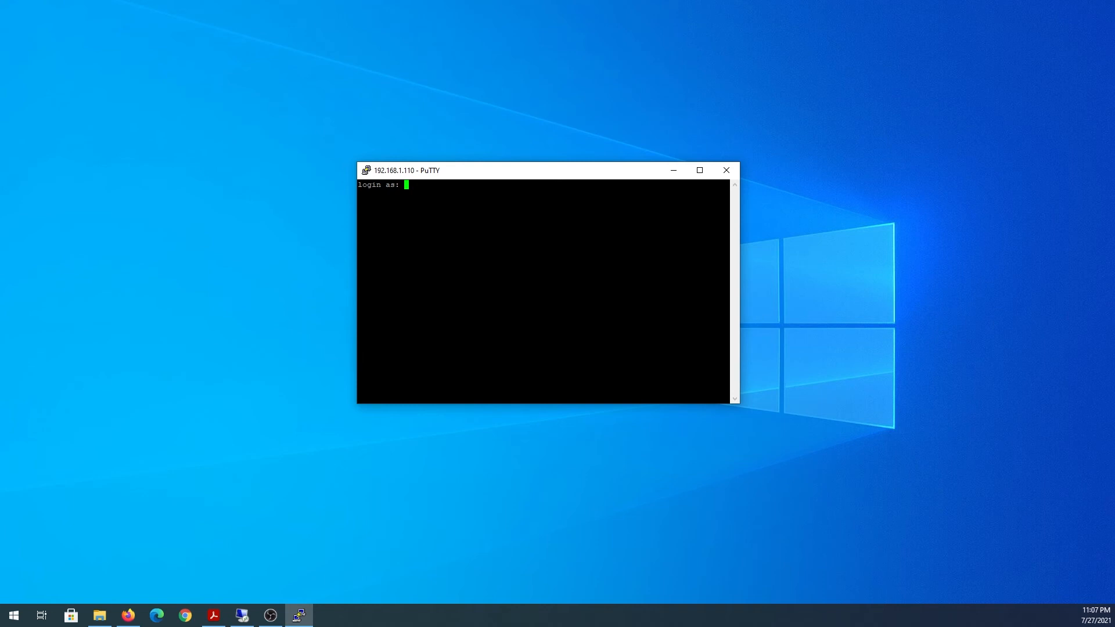
- Log in as user 'pi', list the home folder with ls, then close the session window
type("pi")
type("ls")
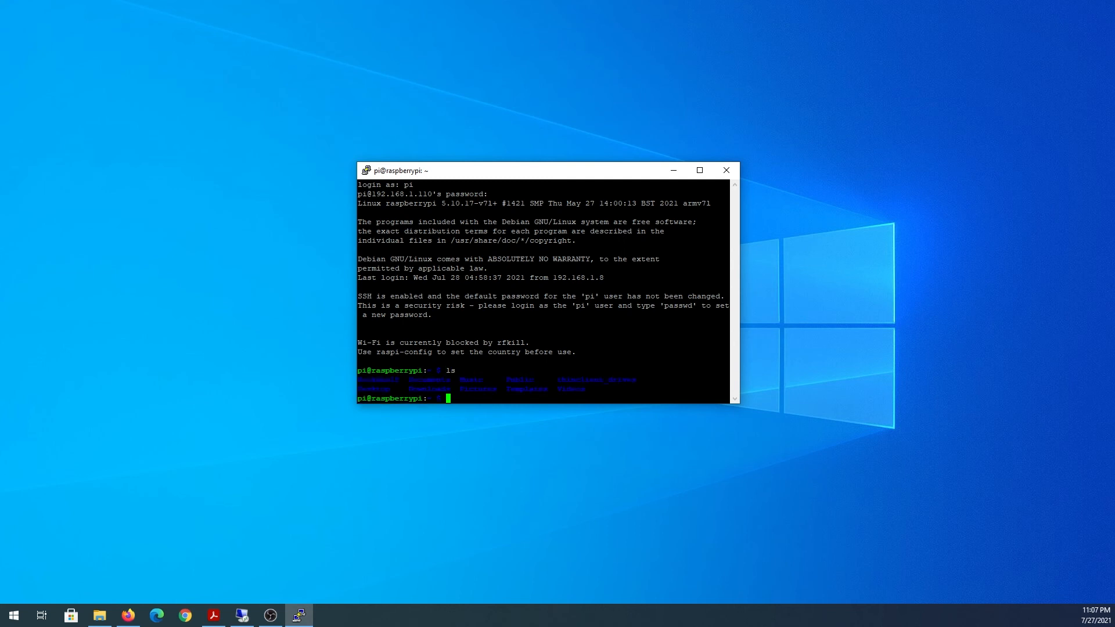
left_click(725, 170)
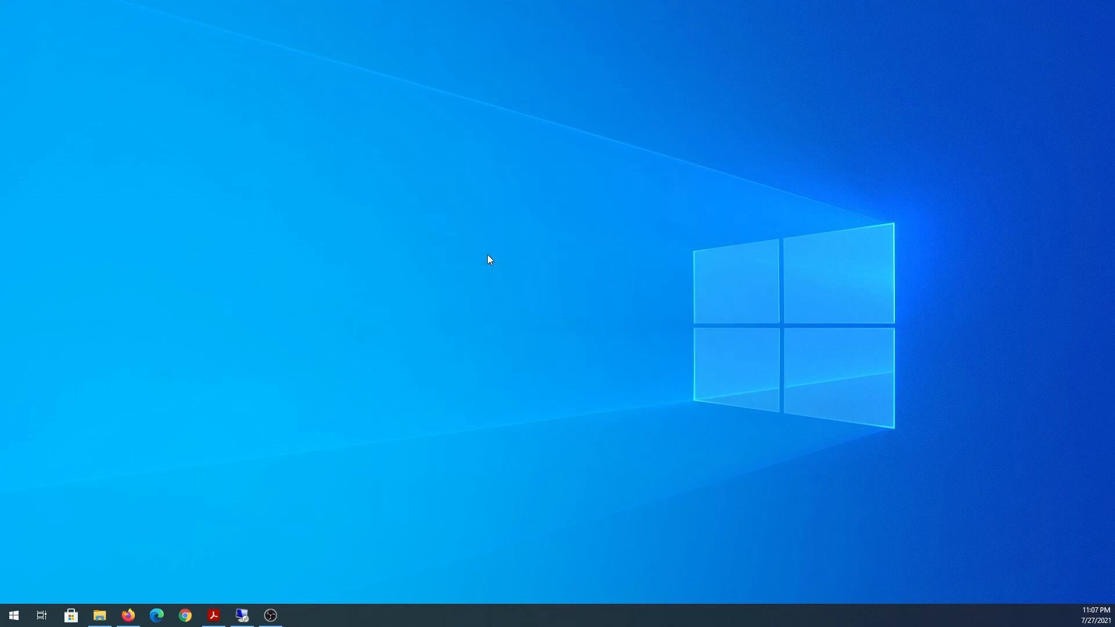